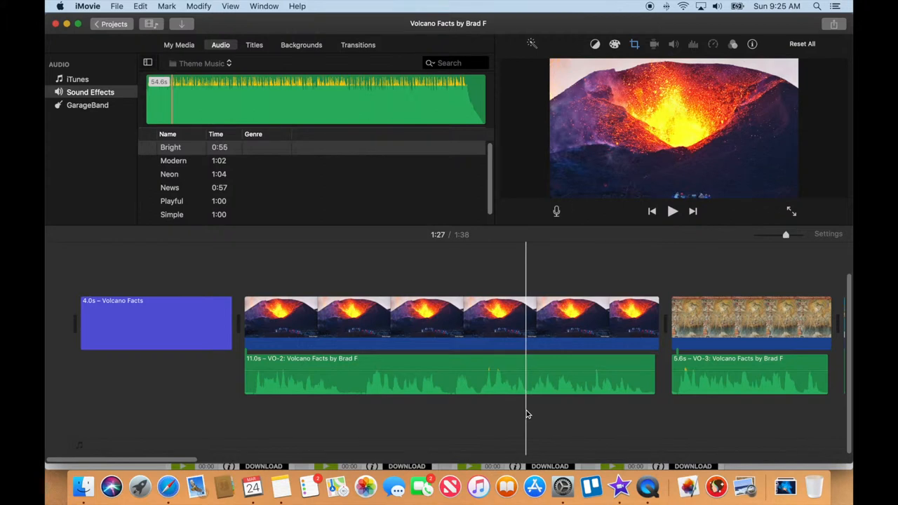
# Fit the whole Volcano Facts project in the timeline and preview the Bright theme music
pyautogui.click(333, 322)
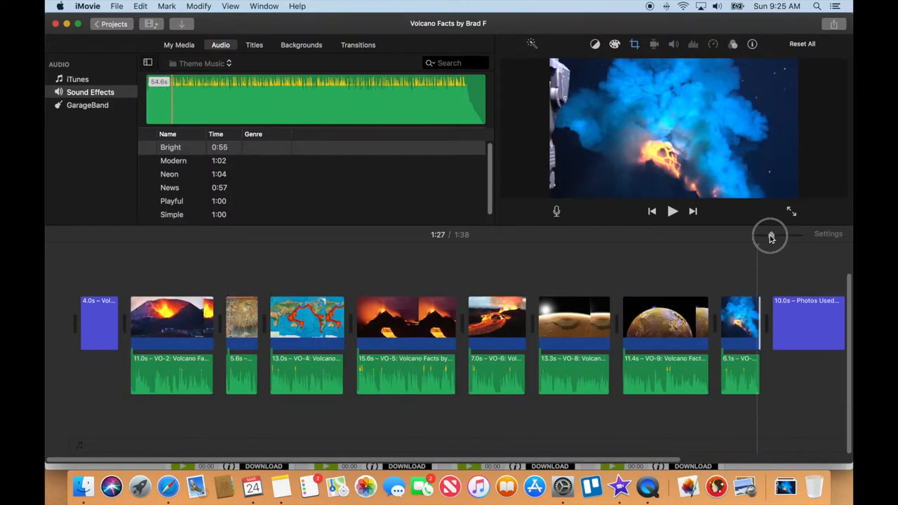
pyautogui.click(519, 311)
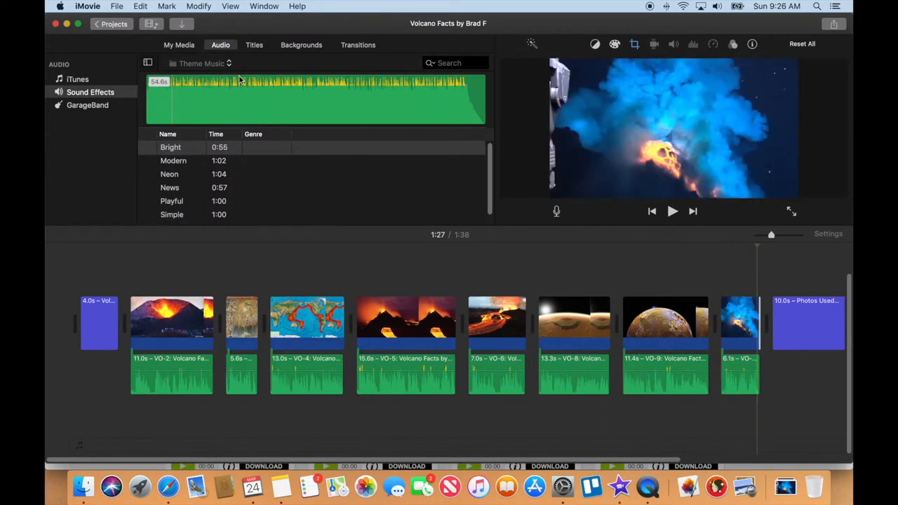
pyautogui.click(171, 147)
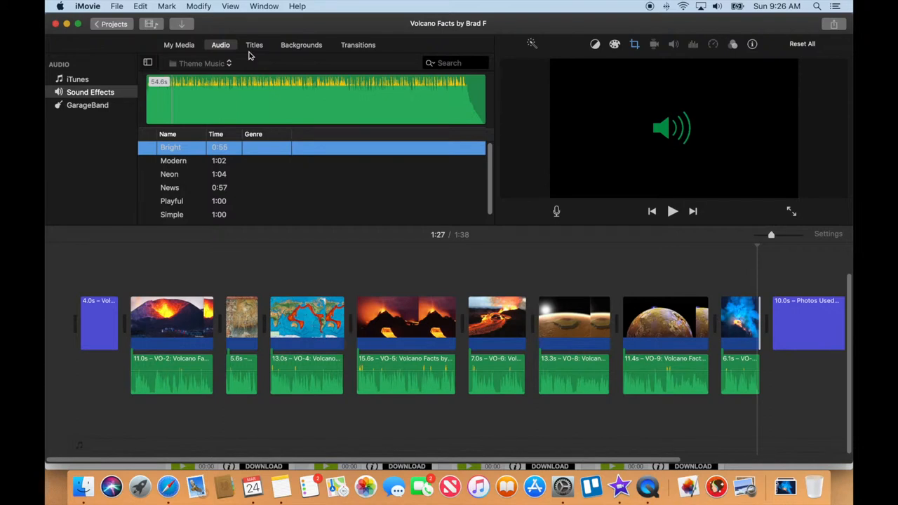
pyautogui.moveTo(199, 182)
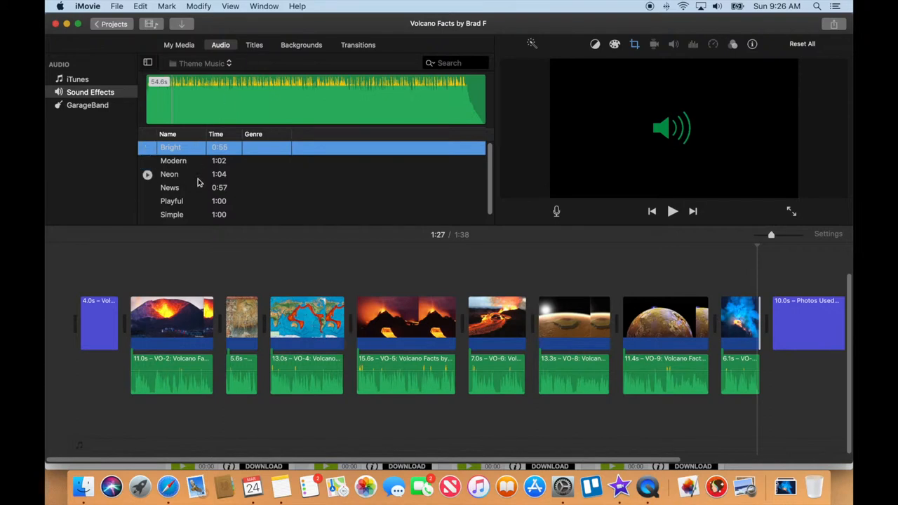
pyautogui.scroll(-3)
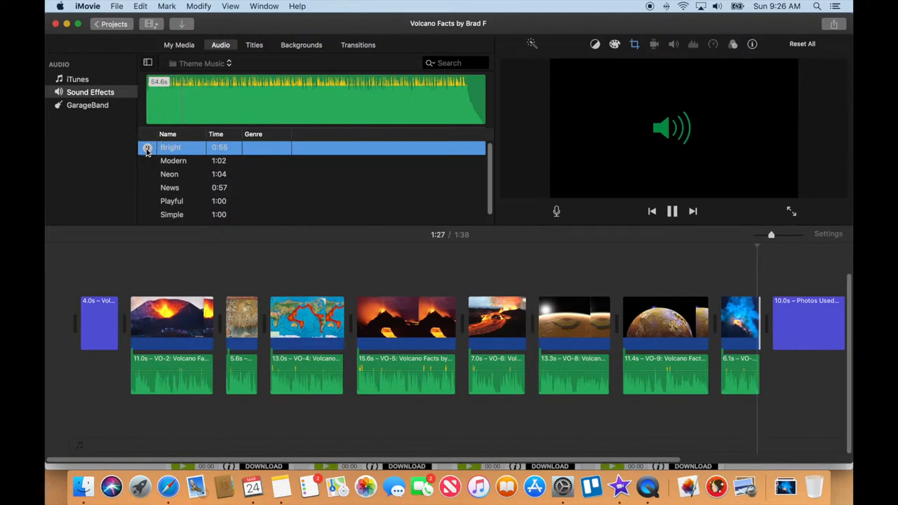
pyautogui.click(174, 160)
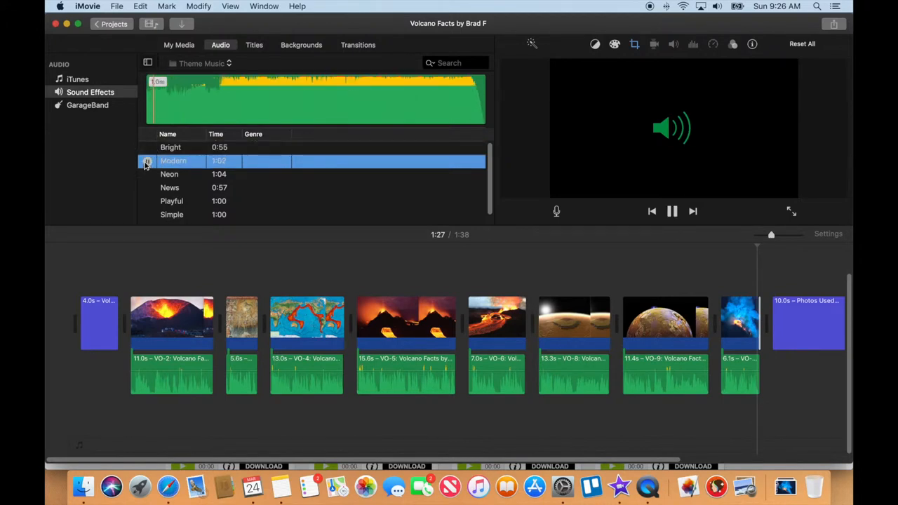
pyautogui.click(168, 174)
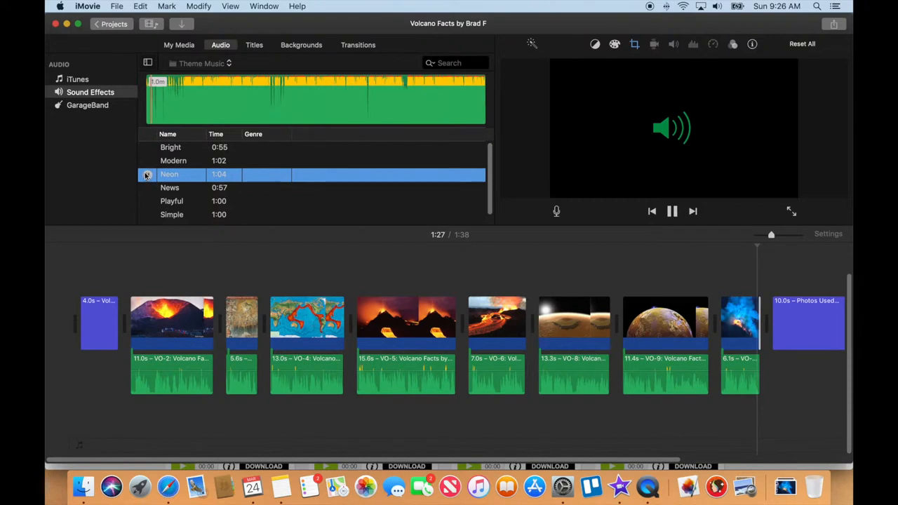
pyautogui.click(169, 188)
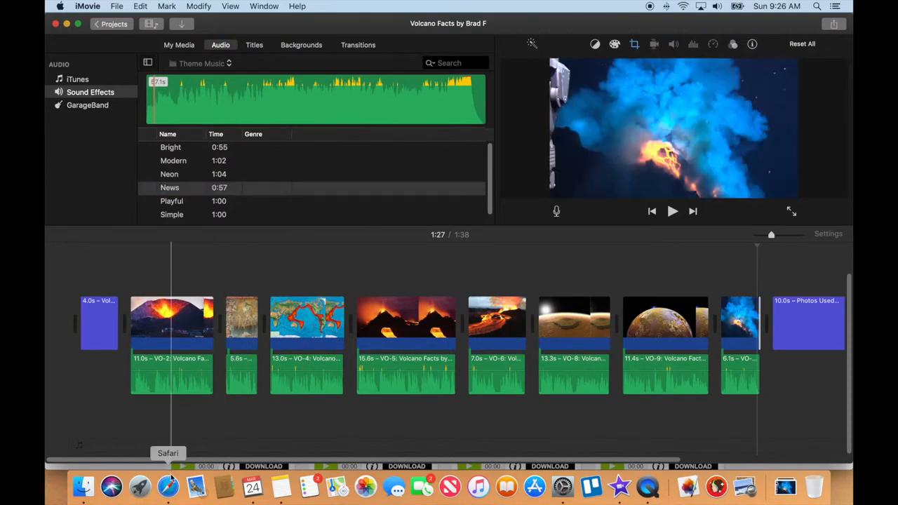
# Browse the Bensound royalty-free catalogue in Safari and preview the Happy Rock track
pyautogui.click(169, 485)
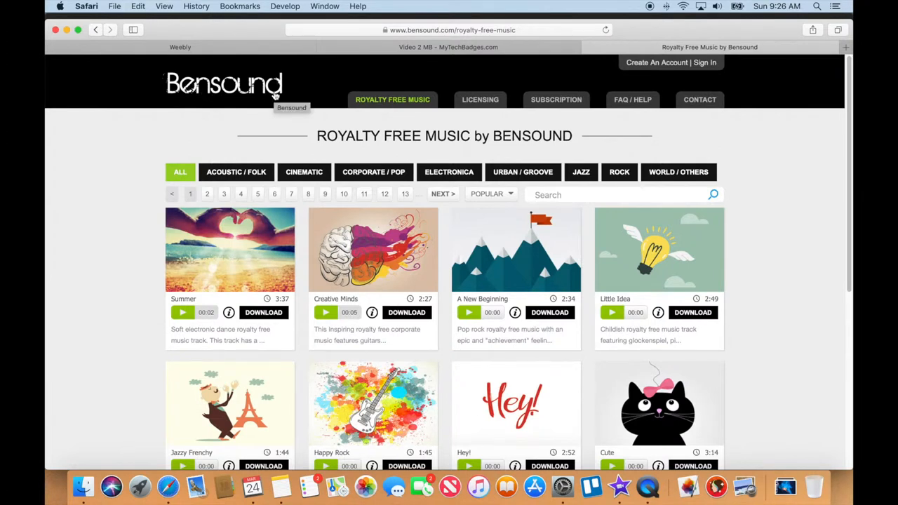
pyautogui.moveTo(334, 139)
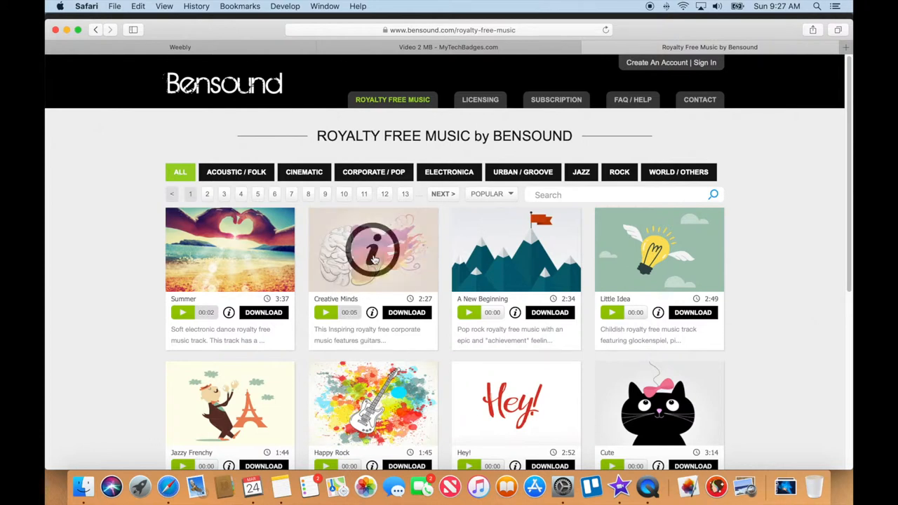
pyautogui.scroll(-3)
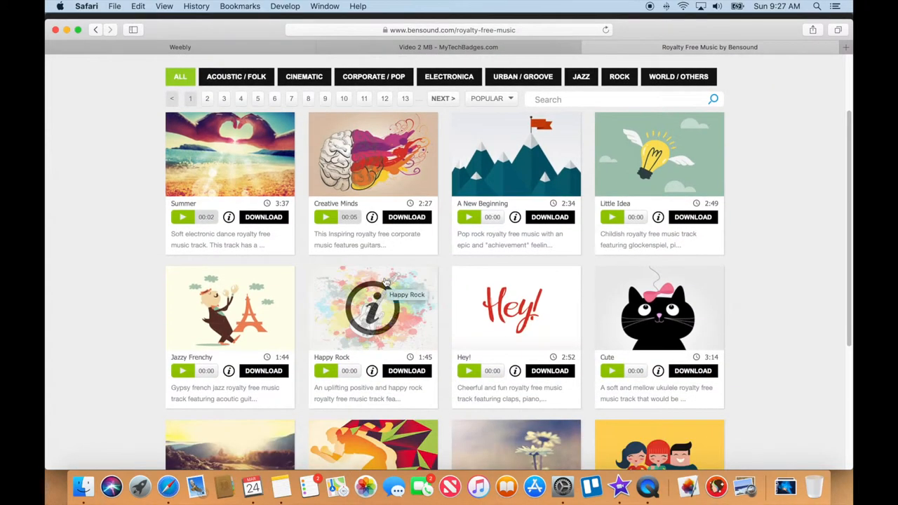
pyautogui.moveTo(453, 243)
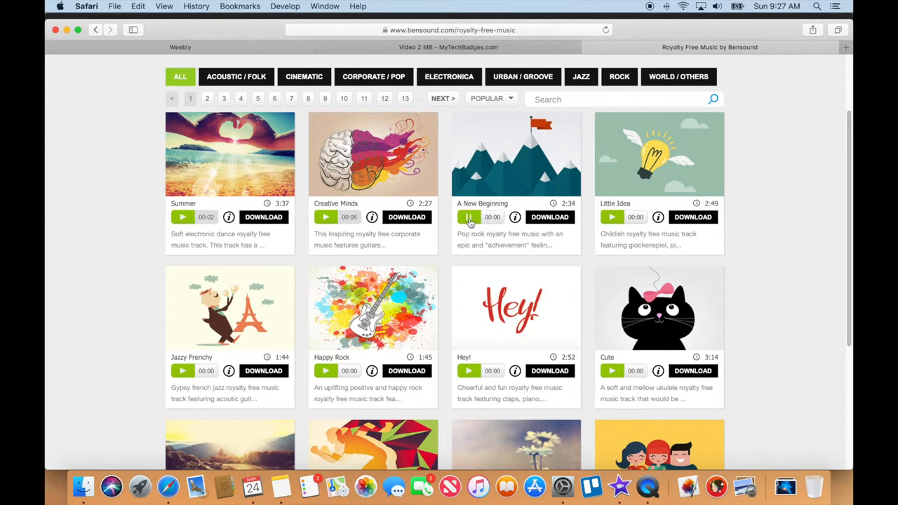
pyautogui.click(469, 215)
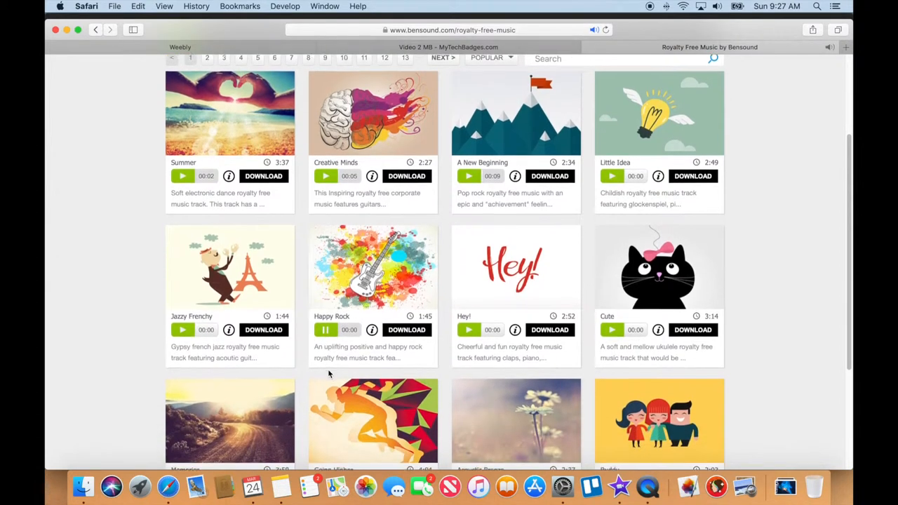
pyautogui.scroll(-3)
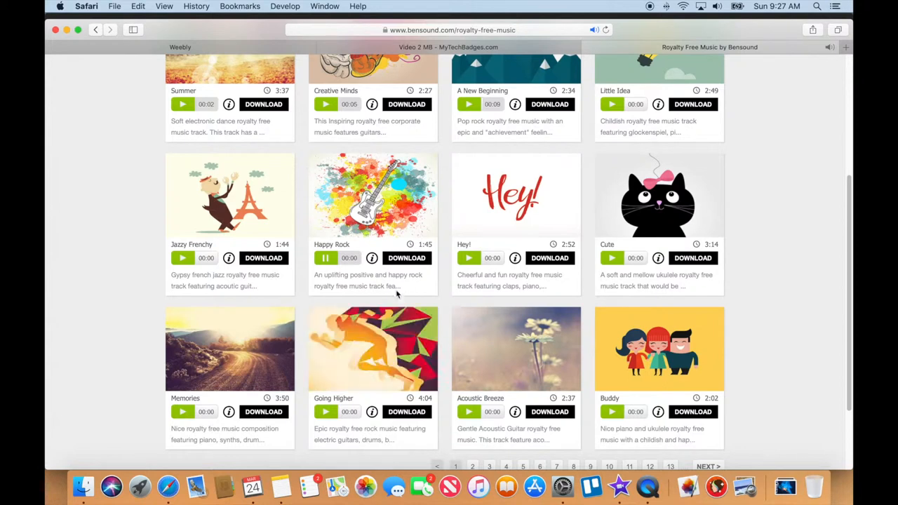
pyautogui.moveTo(618, 485)
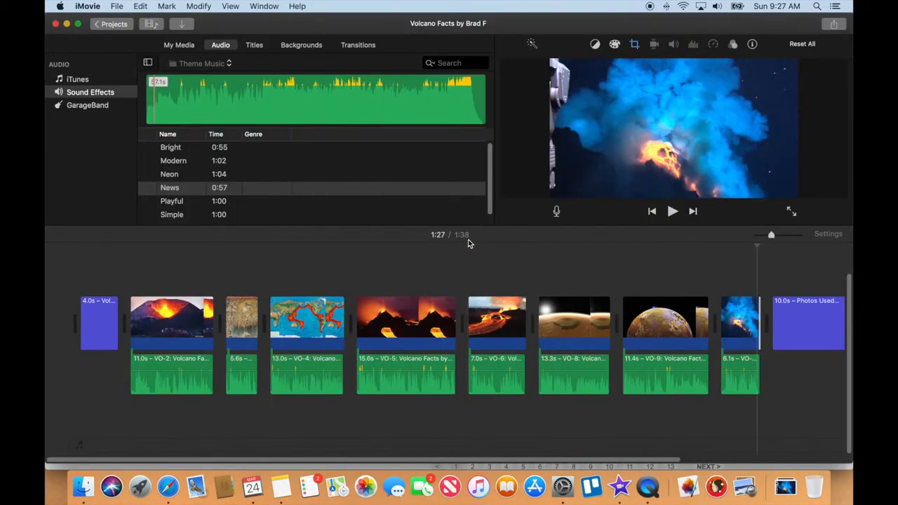
pyautogui.moveTo(617, 484)
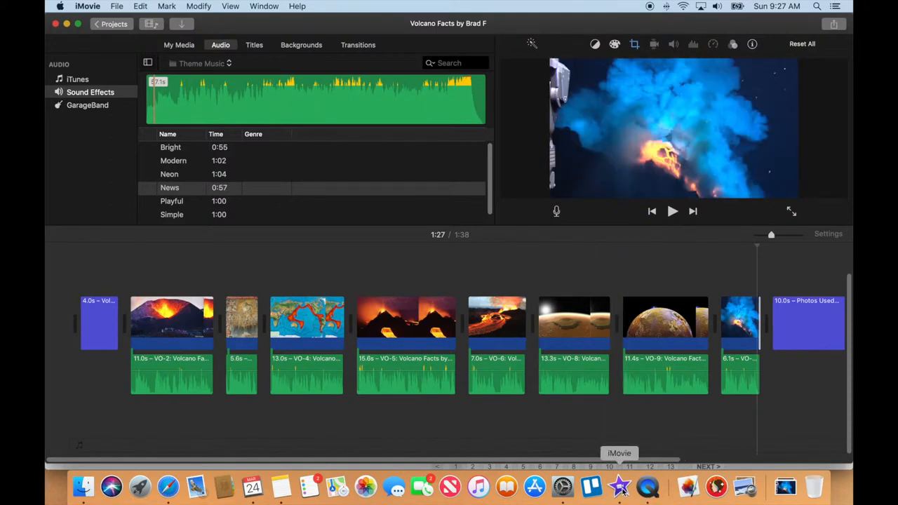
pyautogui.moveTo(169, 486)
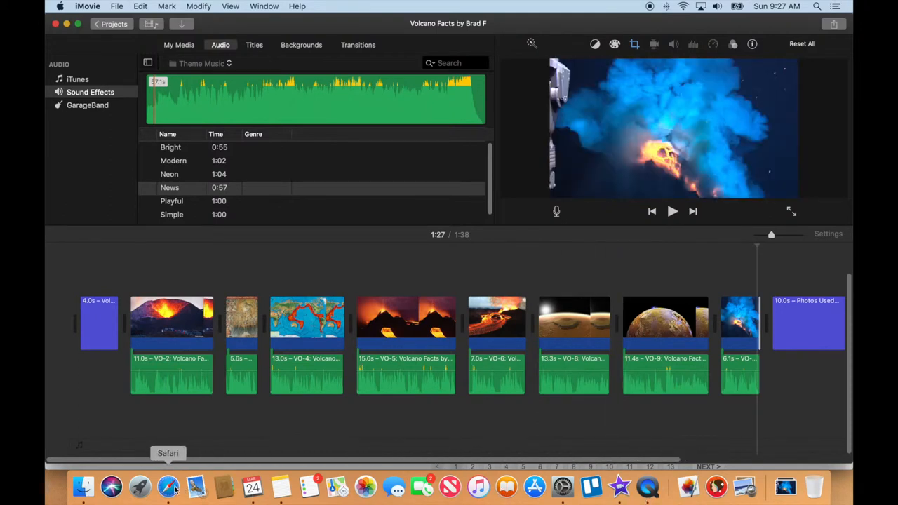
# Download Happy Rock under the Free Creative Commons License and return to the iMovie project
pyautogui.click(168, 486)
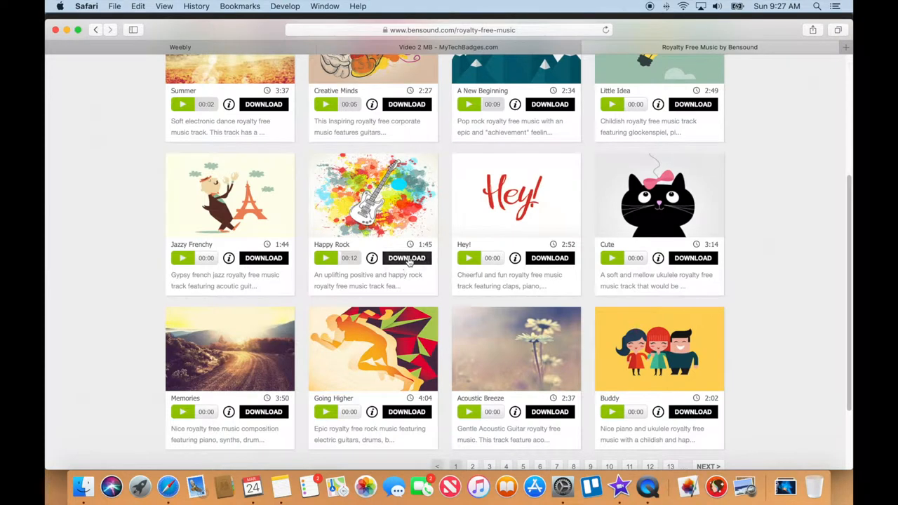
pyautogui.click(407, 258)
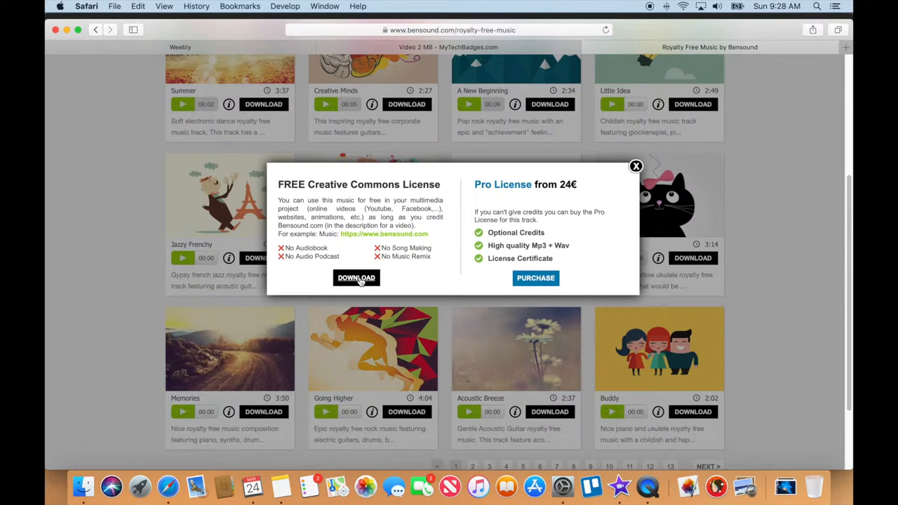
pyautogui.click(356, 278)
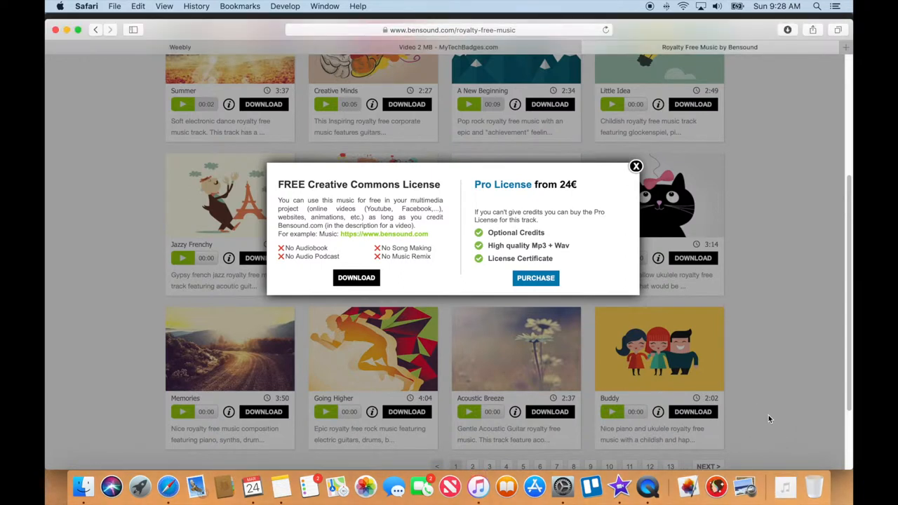
pyautogui.click(618, 485)
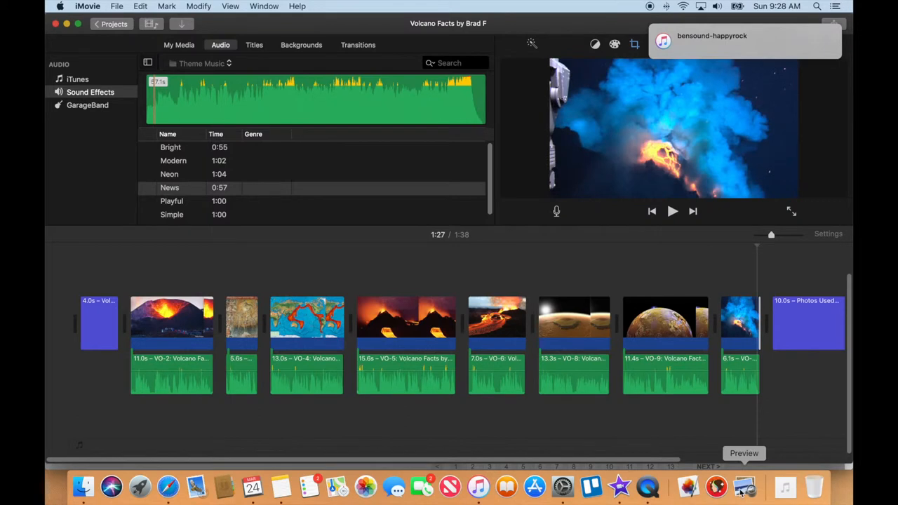
pyautogui.moveTo(785, 486)
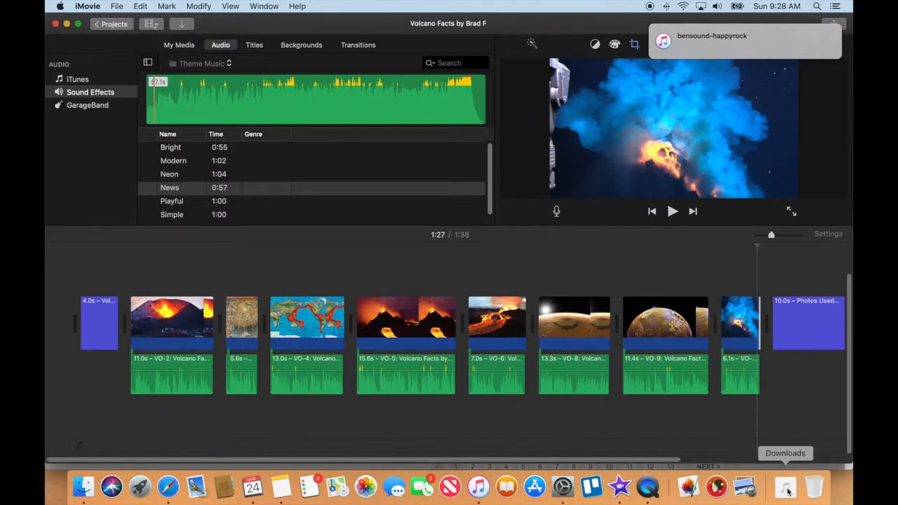
# Show the Downloads stack, briefly preview bensound-happyrock.mp3 in iTunes, then close the player
pyautogui.click(786, 485)
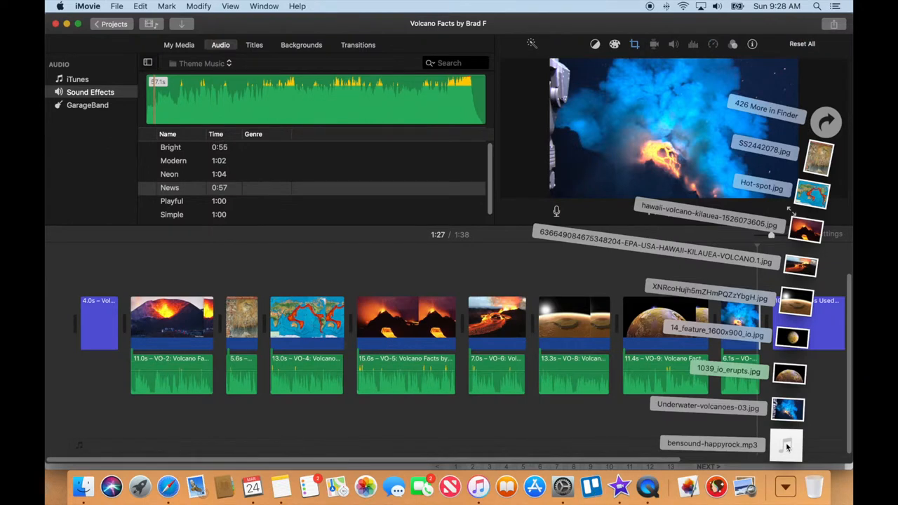
pyautogui.moveTo(493, 483)
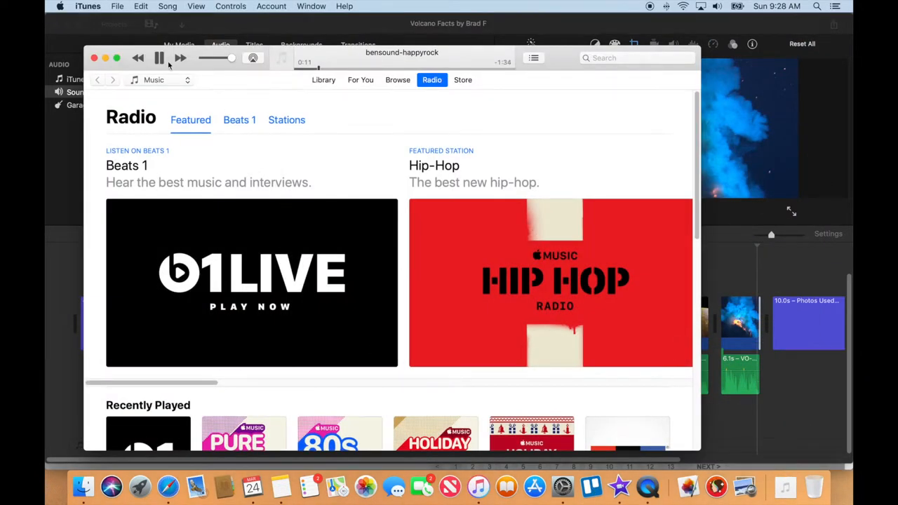
pyautogui.click(159, 58)
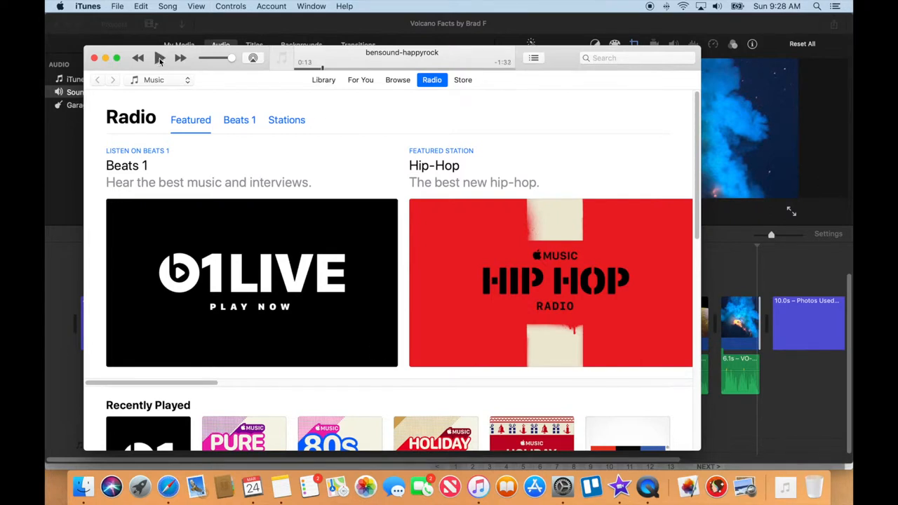
pyautogui.click(159, 57)
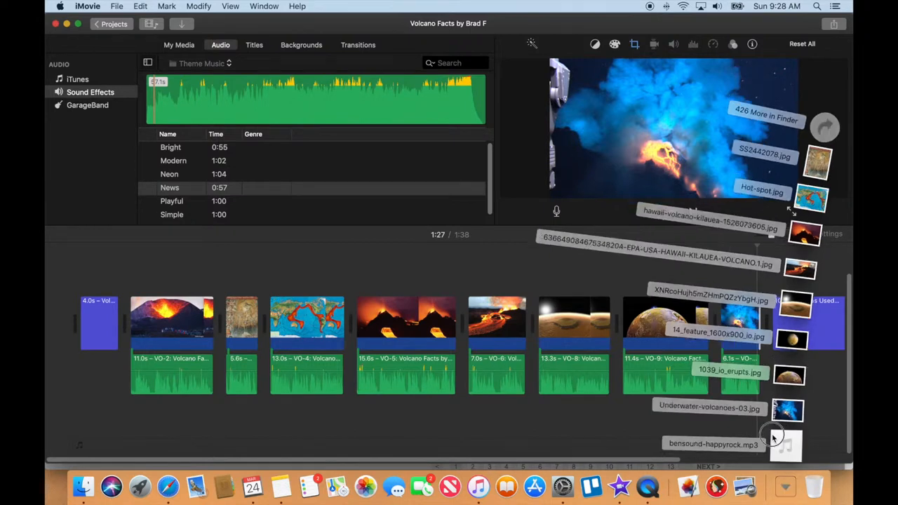
# Drag bensound-happyrock.mp3 into the timeline as background music beneath all the clips
pyautogui.moveTo(713, 443); pyautogui.dragTo(81, 428)
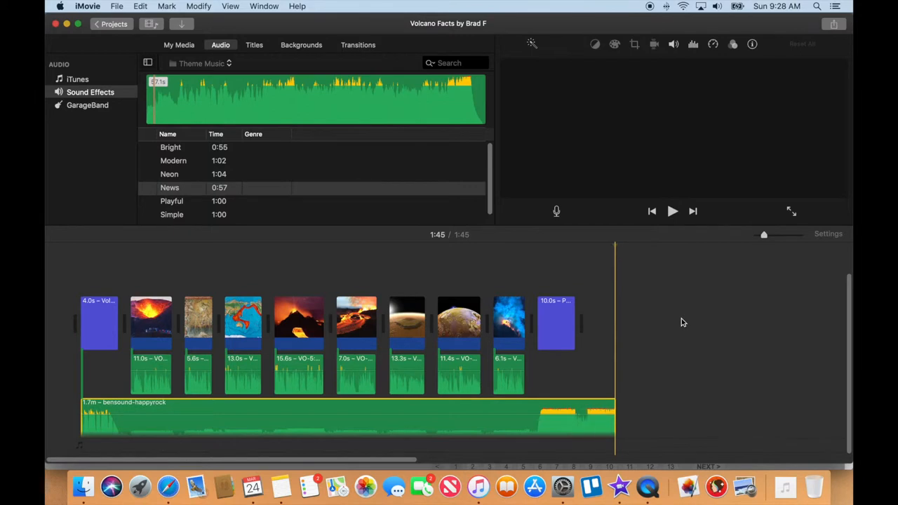
pyautogui.moveTo(628, 358)
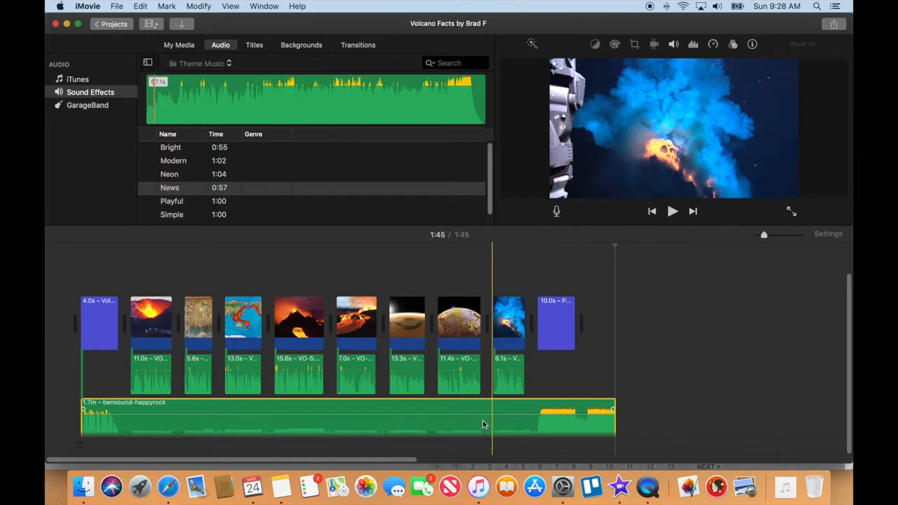
pyautogui.moveTo(482, 425)
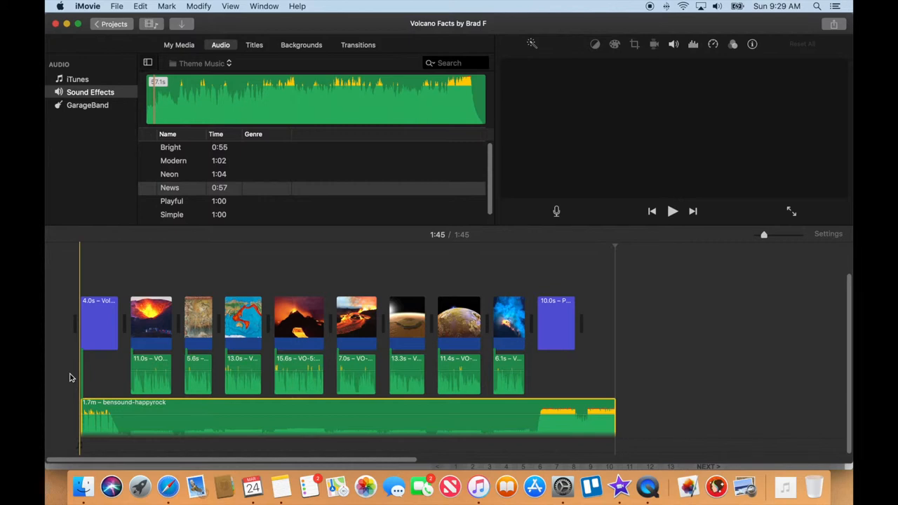
pyautogui.click(671, 211)
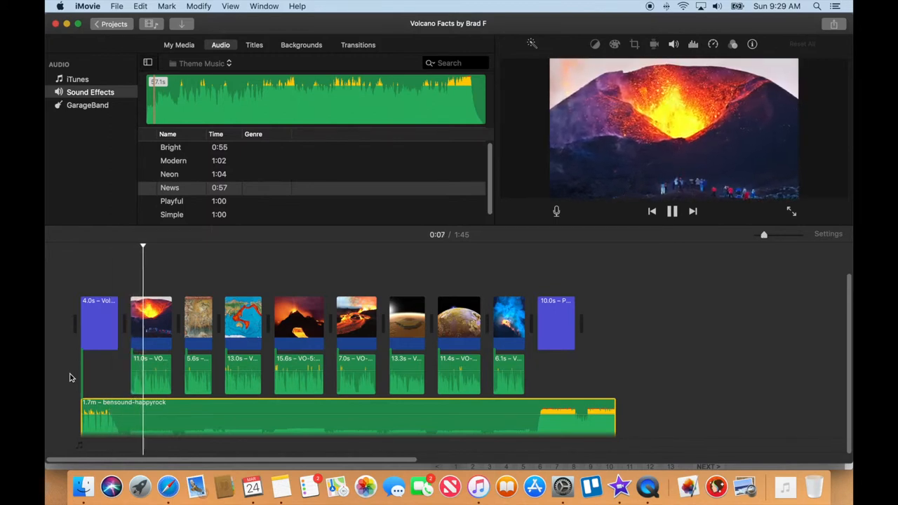
pyautogui.click(670, 210)
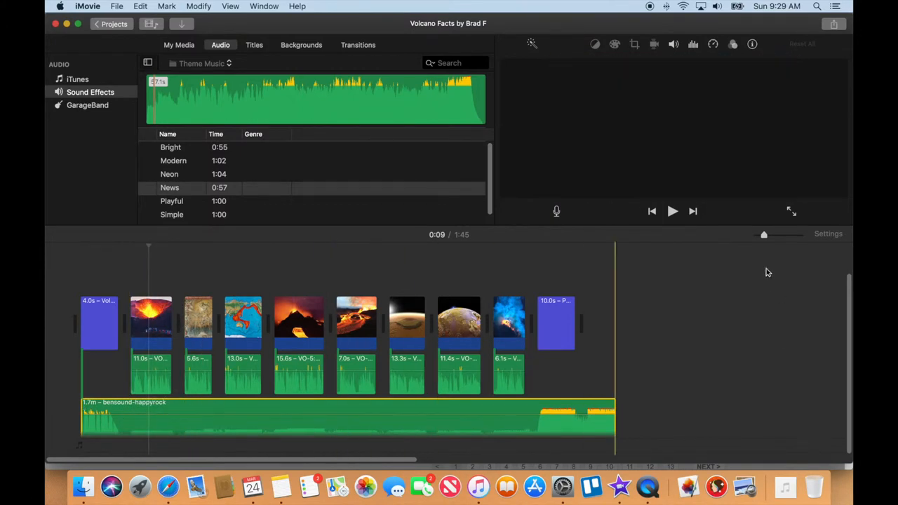
# Lower the Happy Rock music clip's volume to about 64% so it sits under the narration
pyautogui.click(673, 43)
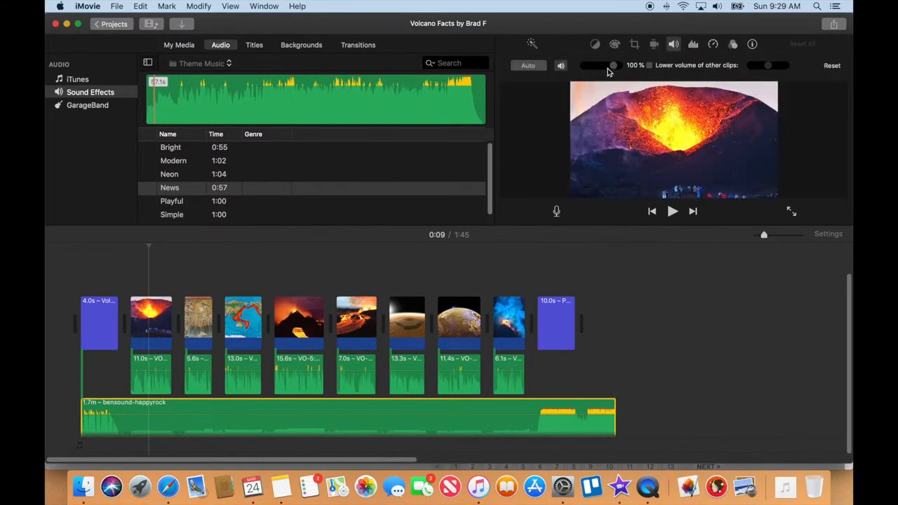
pyautogui.moveTo(613, 66); pyautogui.dragTo(608, 66)
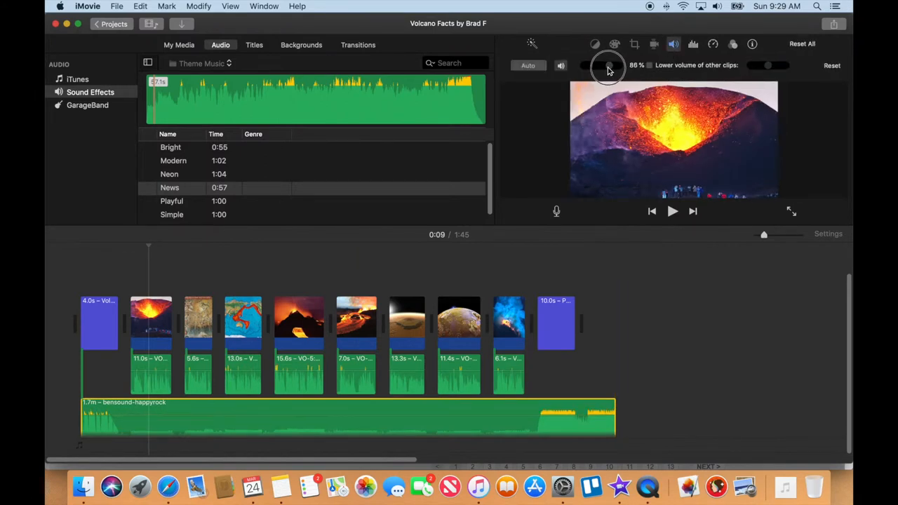
pyautogui.moveTo(609, 66); pyautogui.dragTo(606, 66)
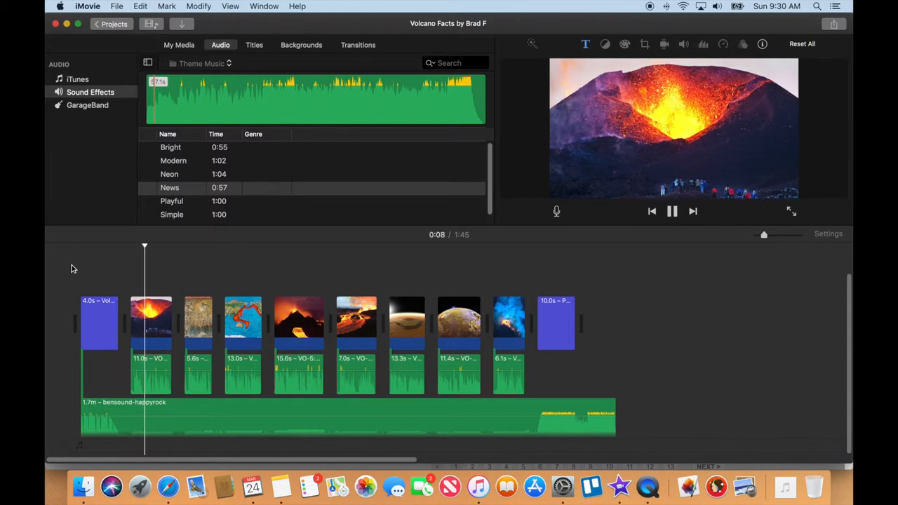
pyautogui.click(670, 210)
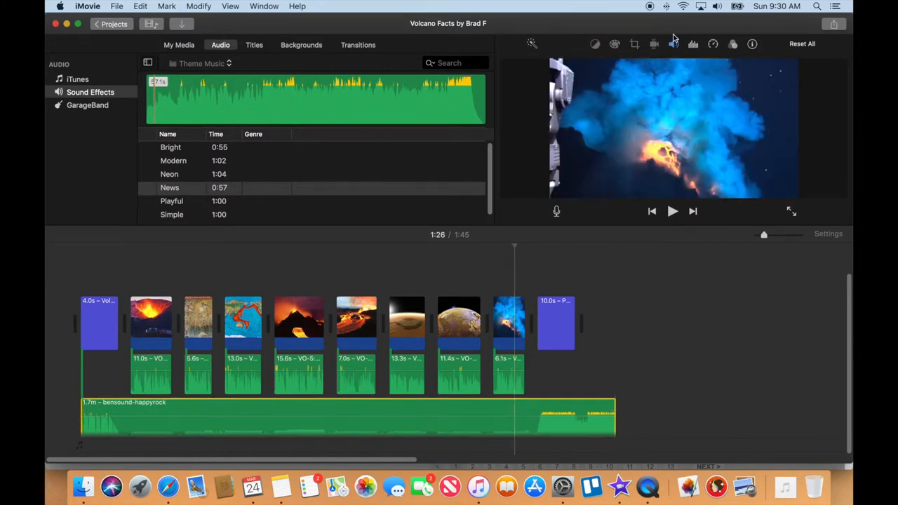
pyautogui.click(674, 43)
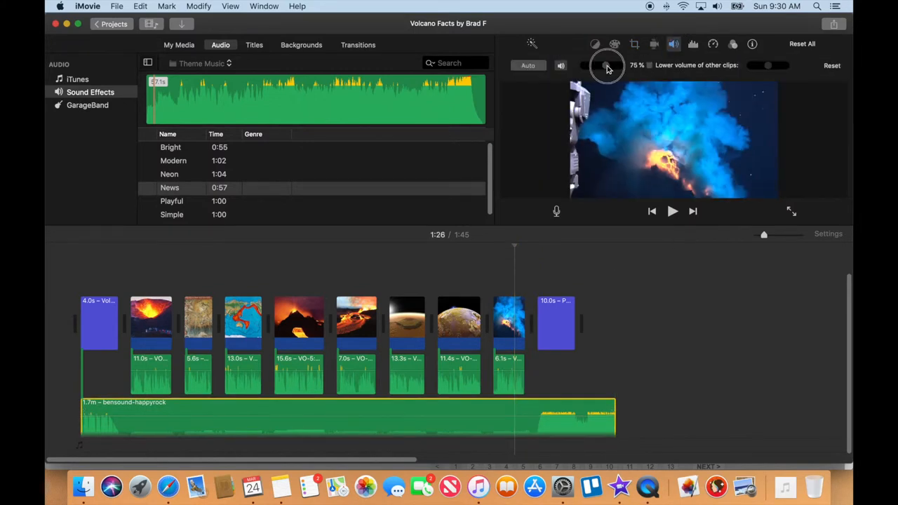
pyautogui.moveTo(607, 66); pyautogui.dragTo(601, 68)
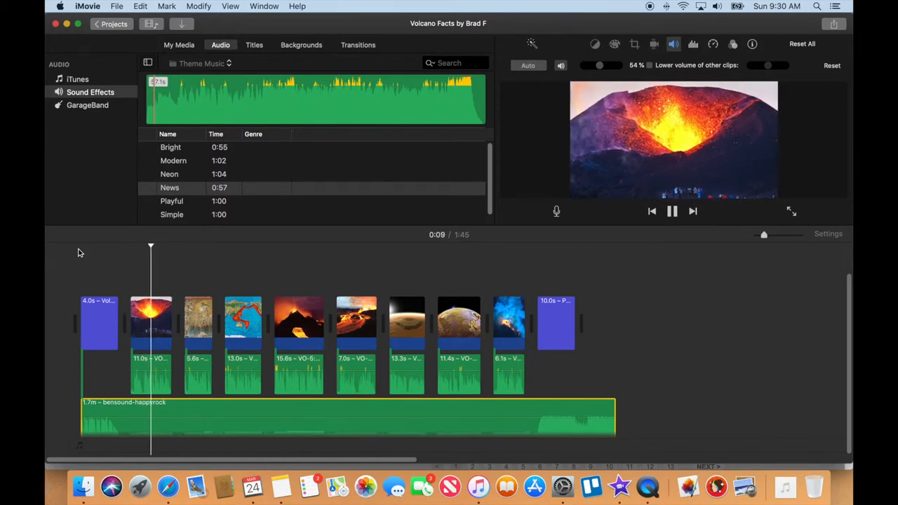
pyautogui.click(671, 211)
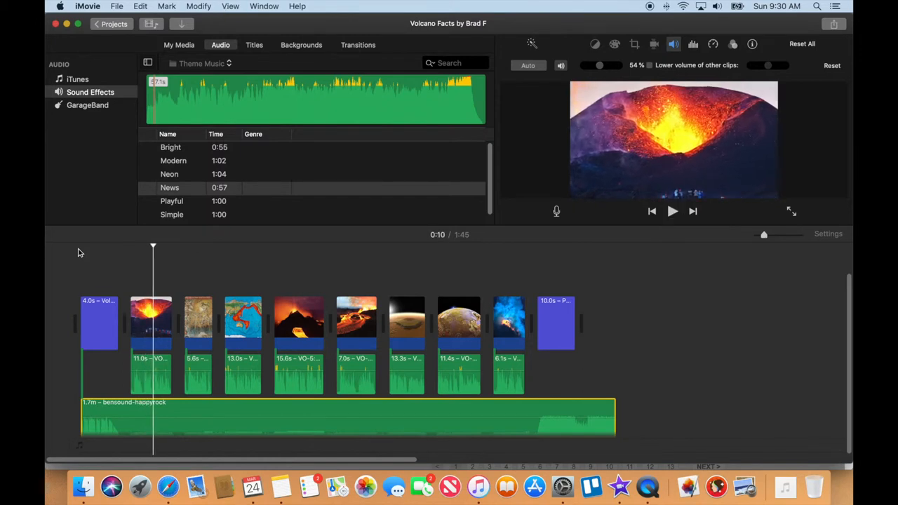
pyautogui.moveTo(611, 79)
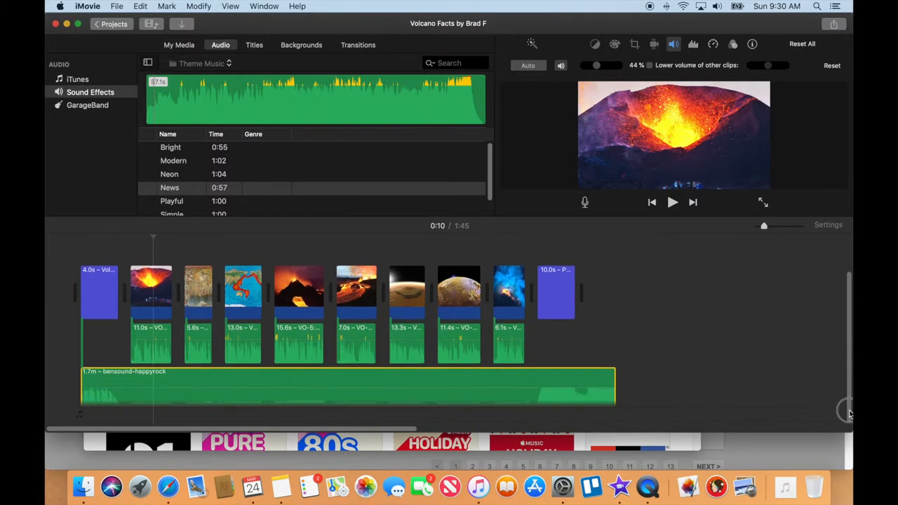
pyautogui.click(362, 386)
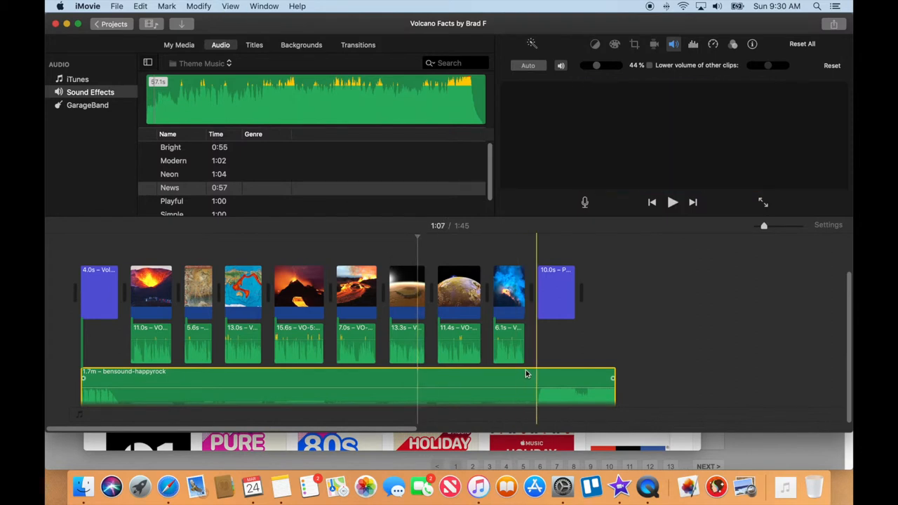
pyautogui.click(670, 202)
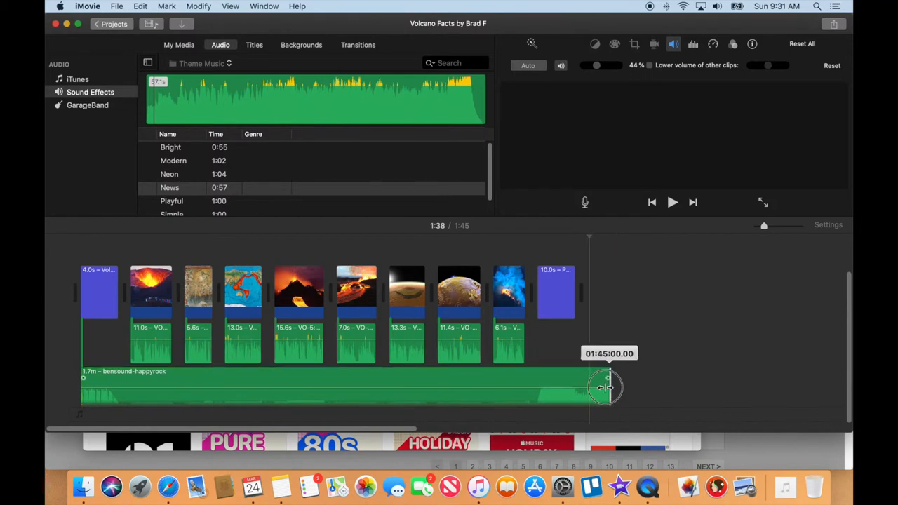
# Trim the music clip's right edge to end with the final title clip at 1:38
pyautogui.moveTo(606, 387); pyautogui.dragTo(572, 382)
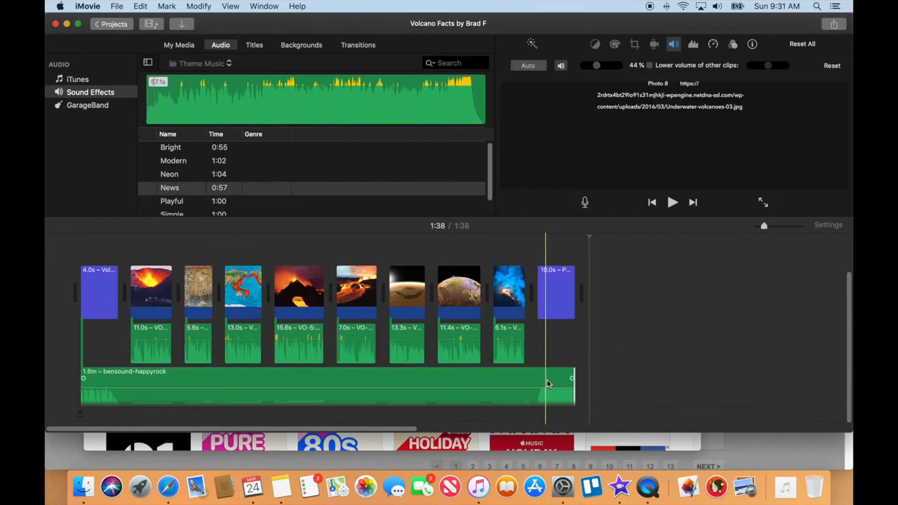
pyautogui.click(671, 202)
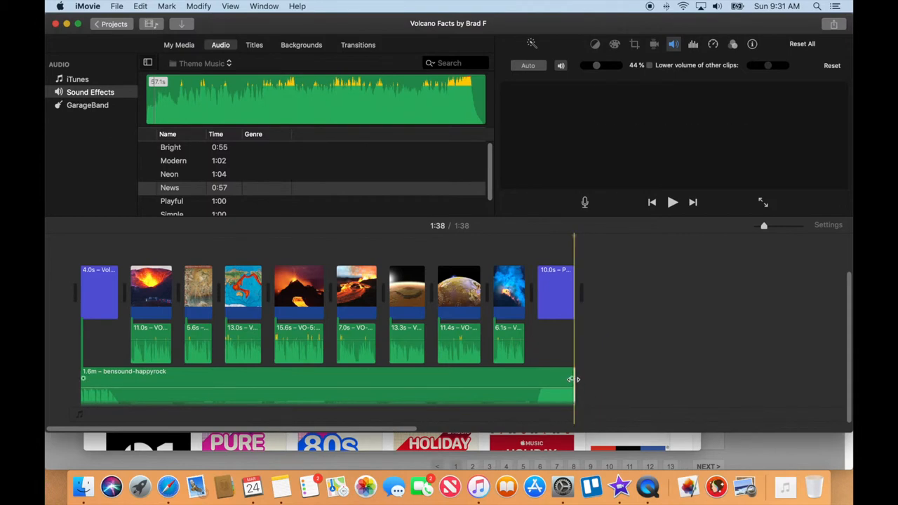
# Drag the music's end fade handle to create a roughly ten-second fade-out
pyautogui.moveTo(569, 379); pyautogui.dragTo(524, 382)
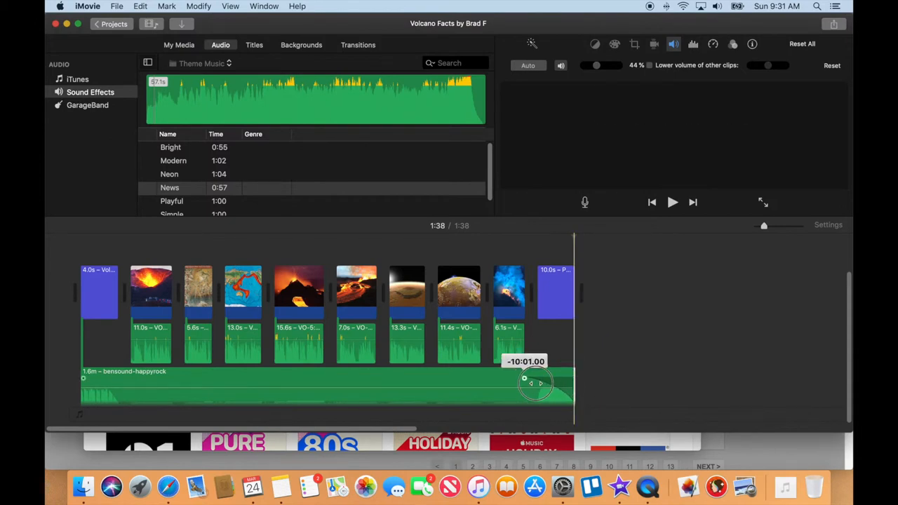
pyautogui.moveTo(530, 382); pyautogui.dragTo(521, 381)
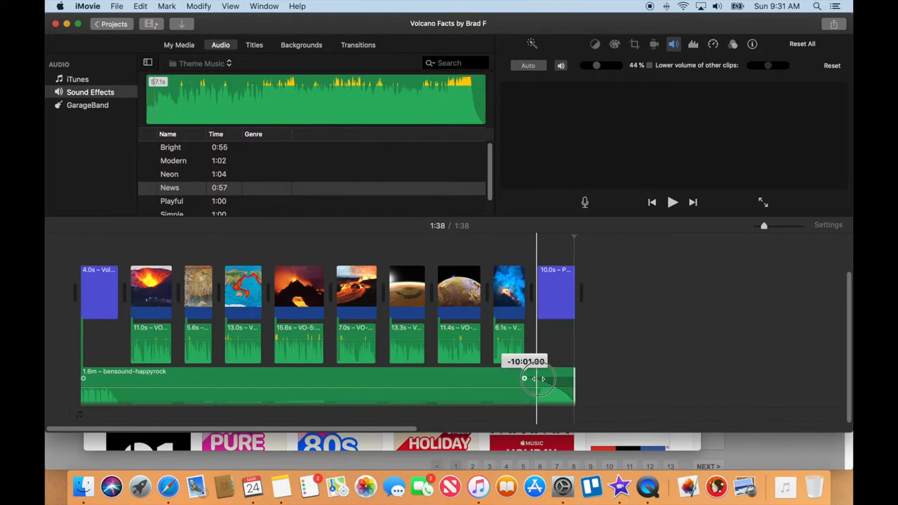
pyautogui.moveTo(535, 378); pyautogui.dragTo(519, 379)
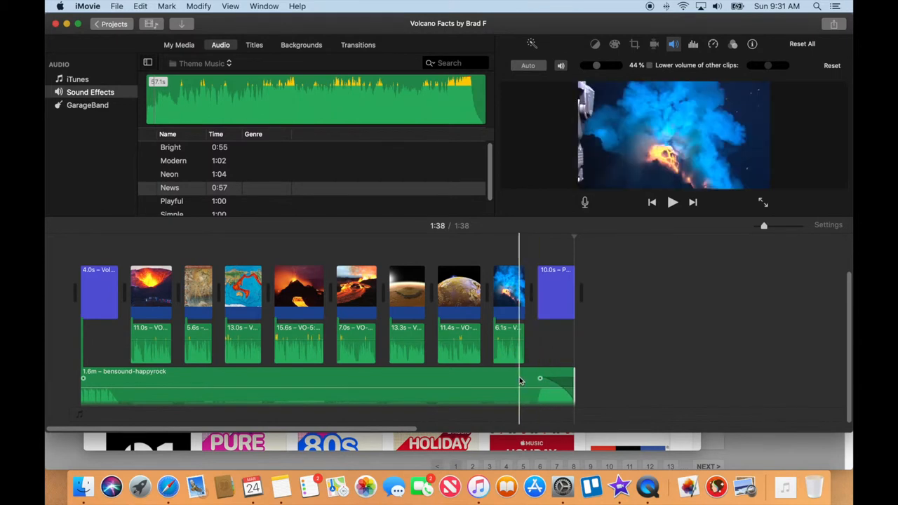
pyautogui.click(670, 202)
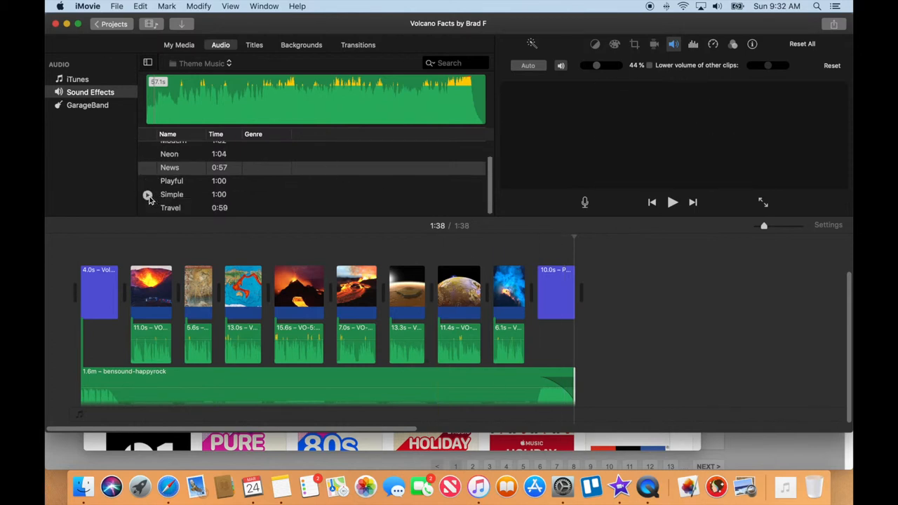
# Preview the Simple theme music track before removing the background music
pyautogui.click(171, 194)
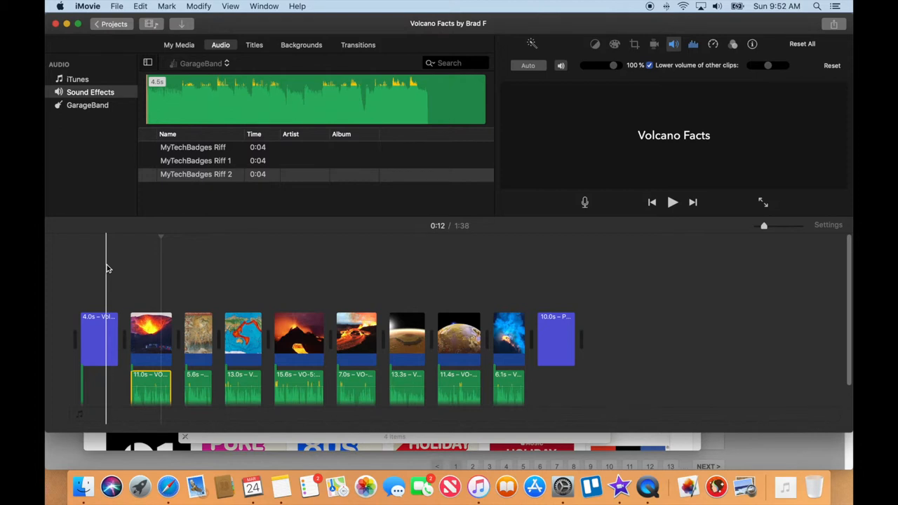
# Restore the Happy Rock music clip beneath the narration clips in the timeline
pyautogui.click(393, 293)
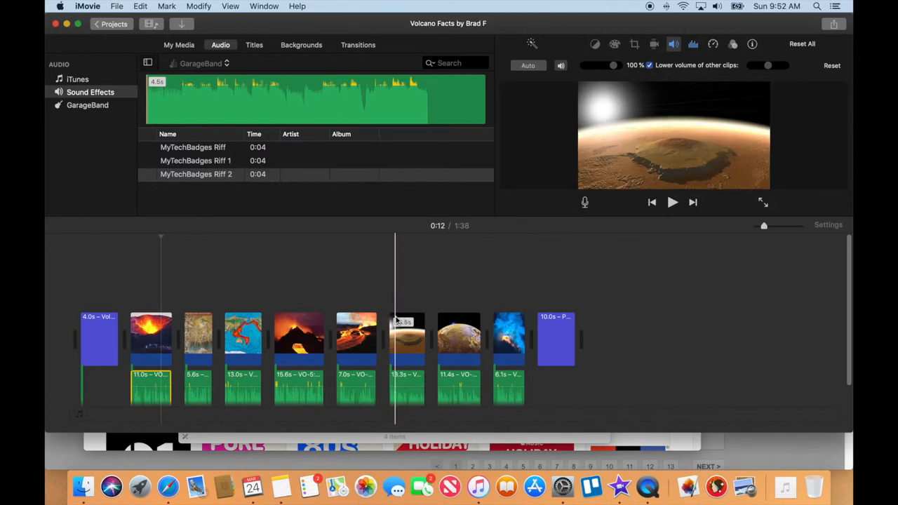
pyautogui.moveTo(404, 323)
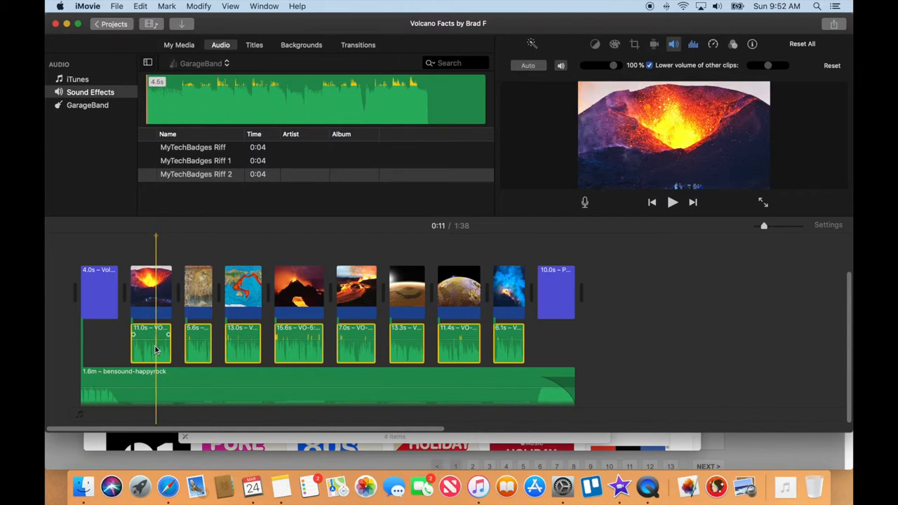
# Enable 'Lower volume of other clips' on the narration, then deselect and play back
pyautogui.click(343, 343)
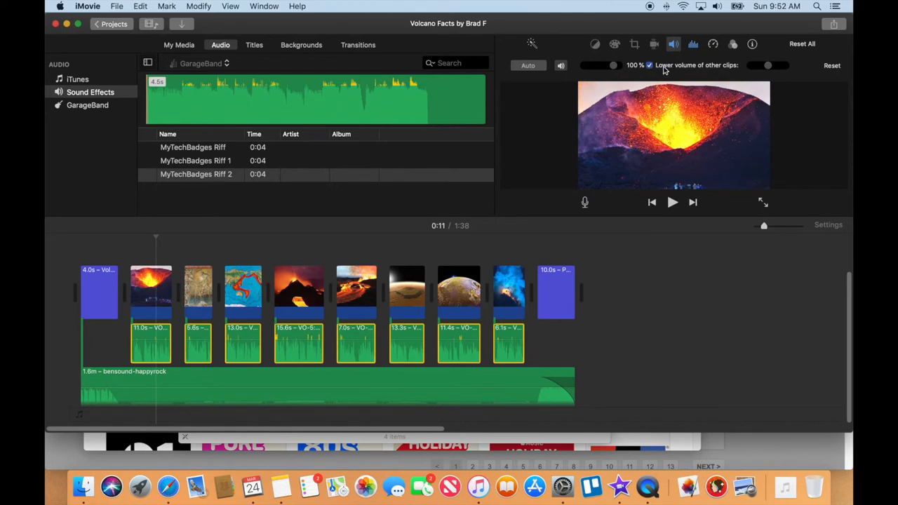
pyautogui.moveTo(727, 70)
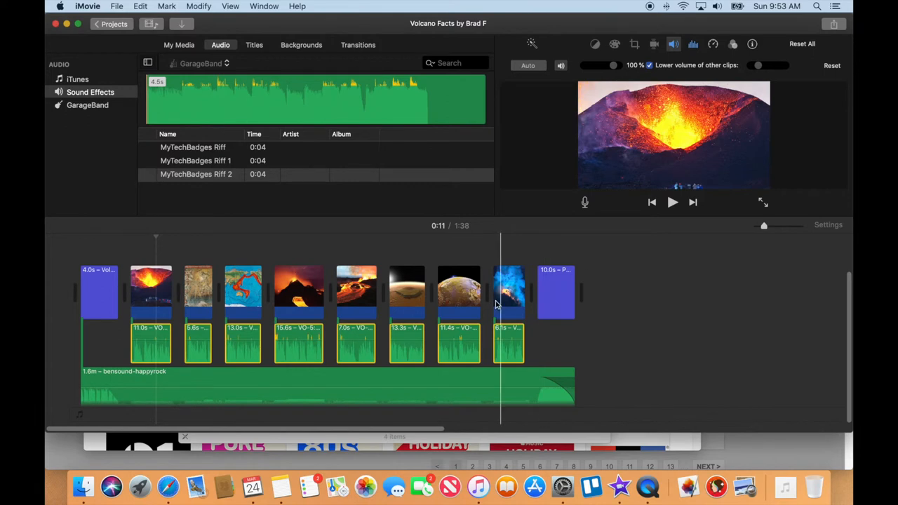
pyautogui.click(670, 202)
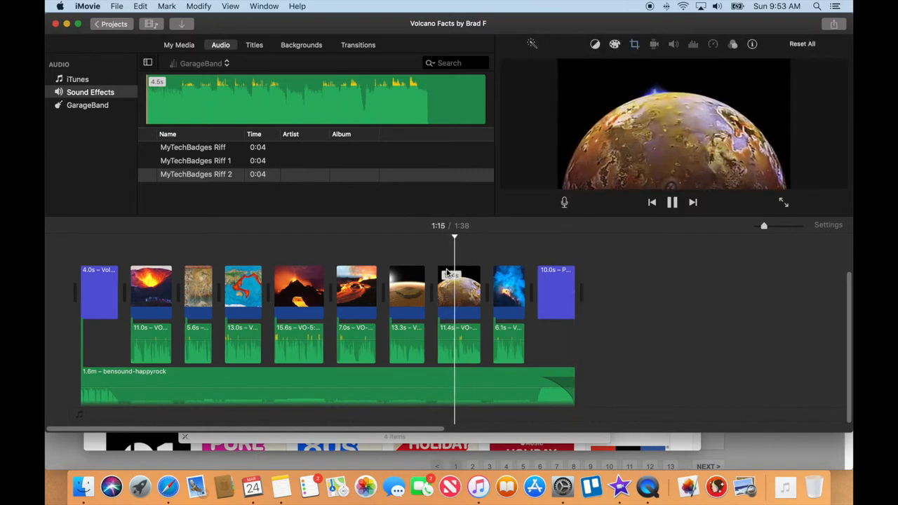
# Confirm the Happy Rock music sits at 34% volume, then select the 11.4s narration clip
pyautogui.click(671, 202)
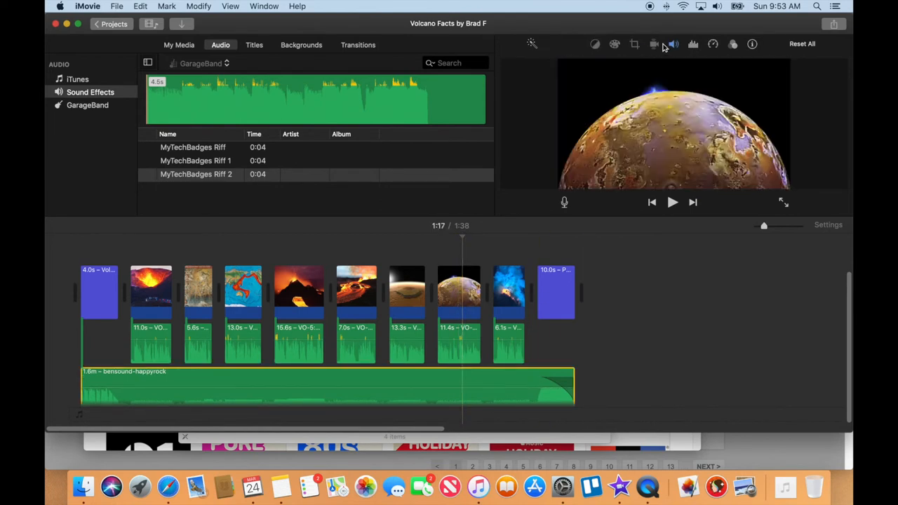
pyautogui.click(653, 44)
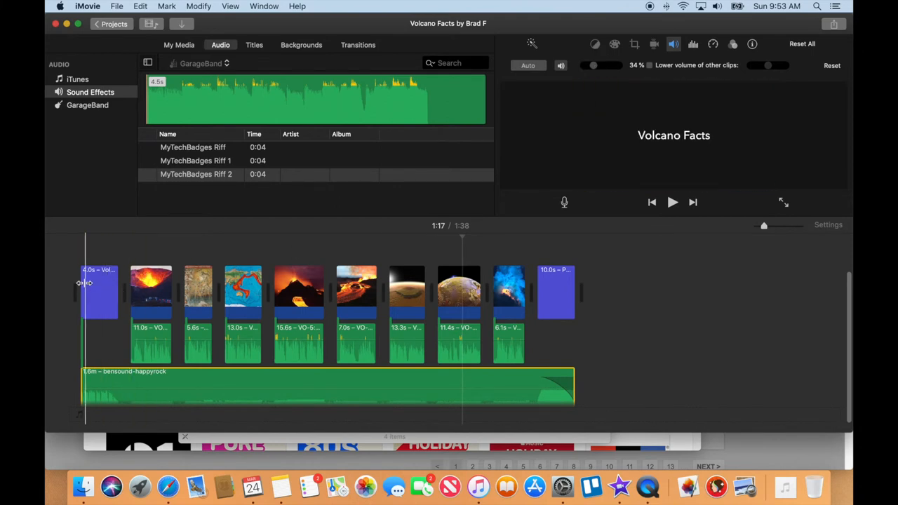
pyautogui.click(670, 202)
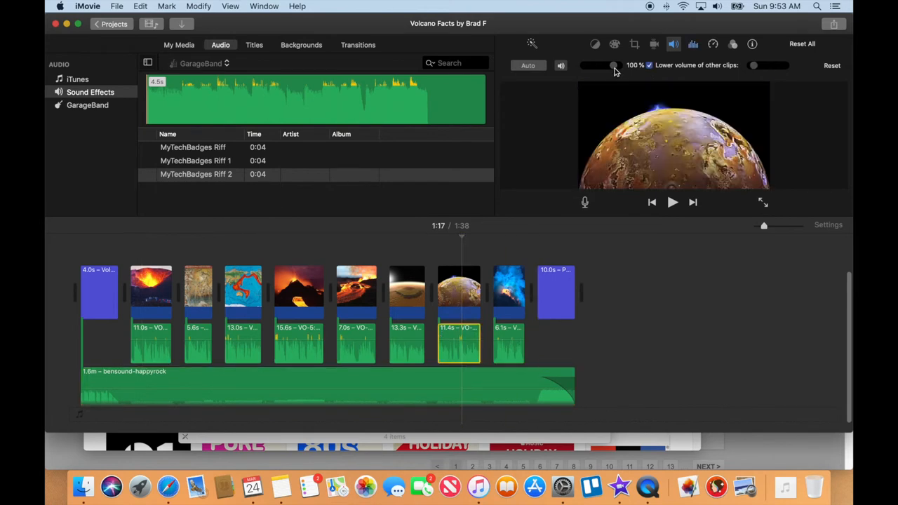
pyautogui.moveTo(564, 152)
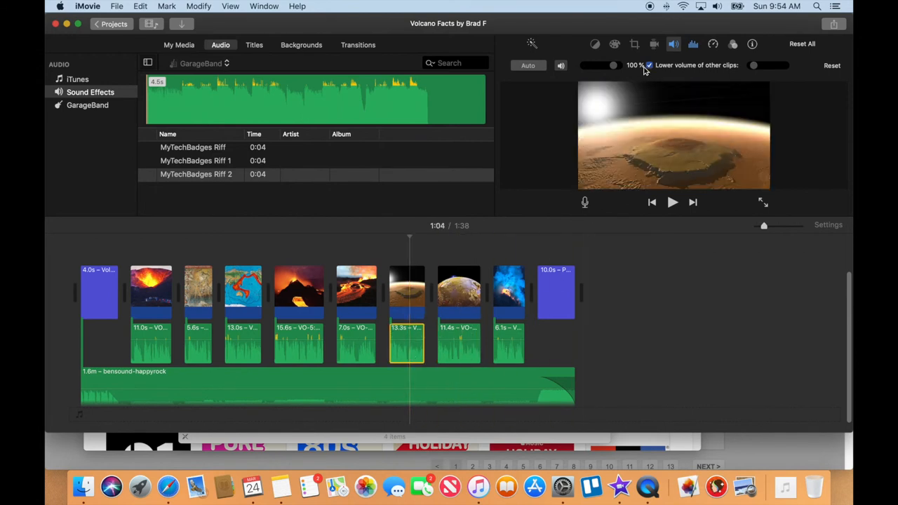
# Raise the 13.3s narration clip's Volume slider until it reads 114%
pyautogui.moveTo(612, 66); pyautogui.dragTo(616, 66)
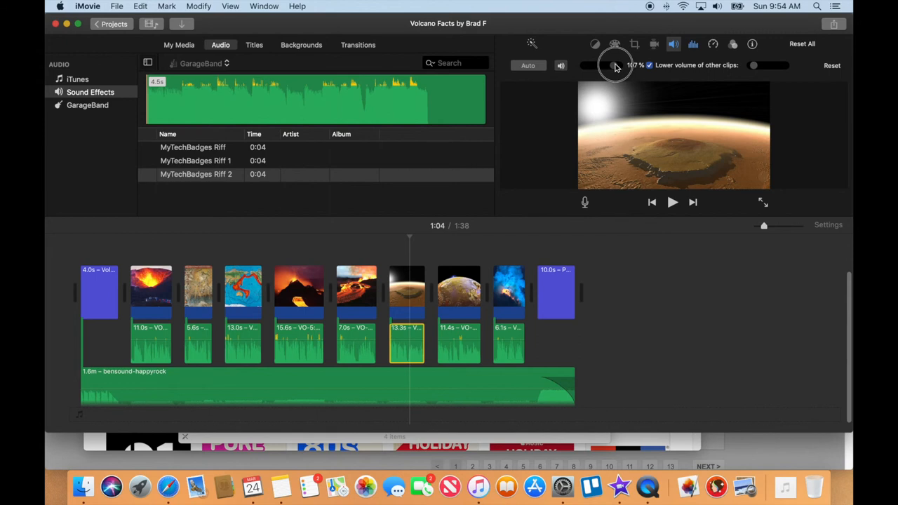
pyautogui.moveTo(615, 66); pyautogui.dragTo(620, 66)
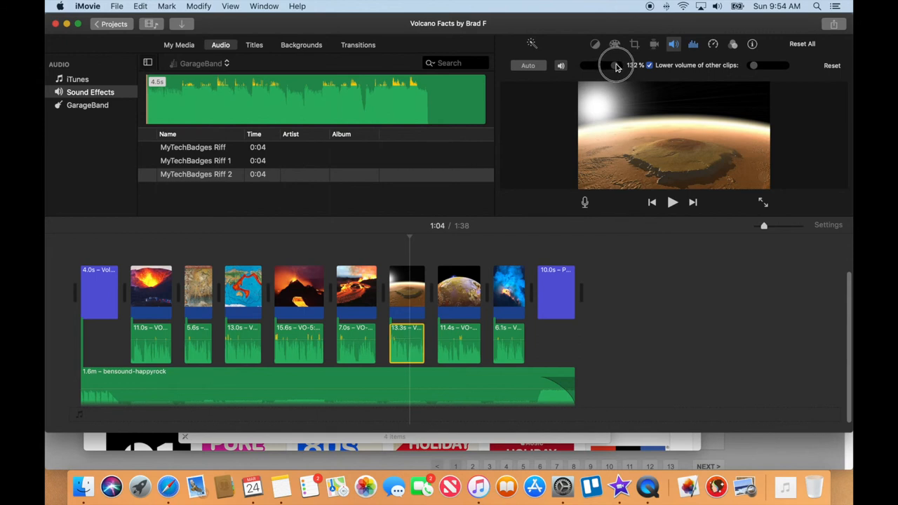
pyautogui.moveTo(617, 66); pyautogui.dragTo(616, 66)
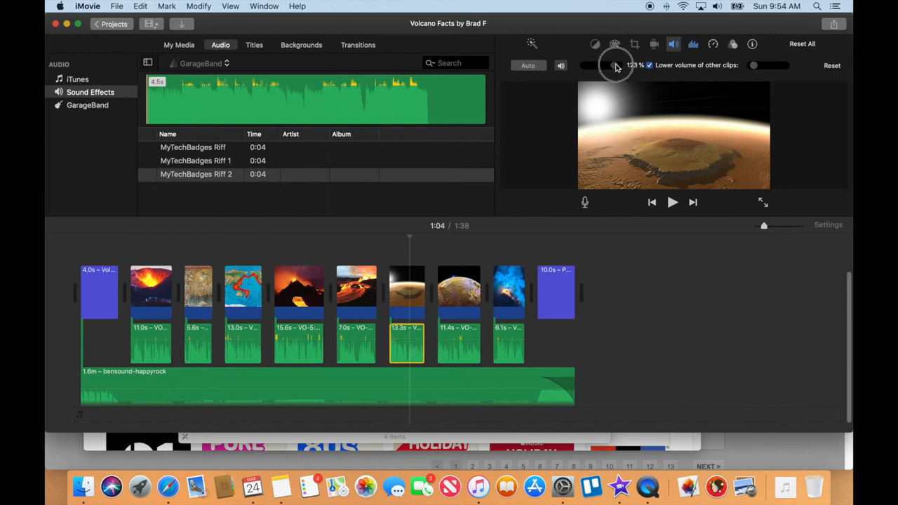
pyautogui.moveTo(618, 66); pyautogui.dragTo(614, 68)
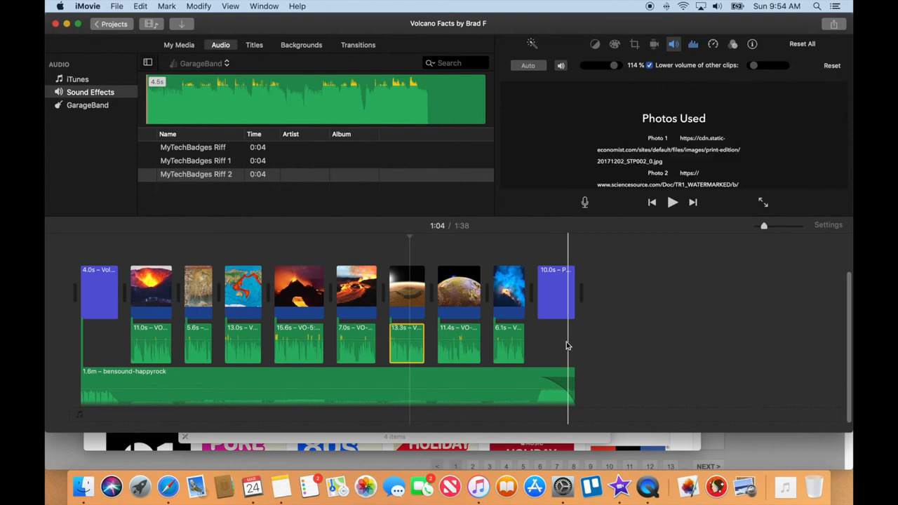
pyautogui.click(672, 202)
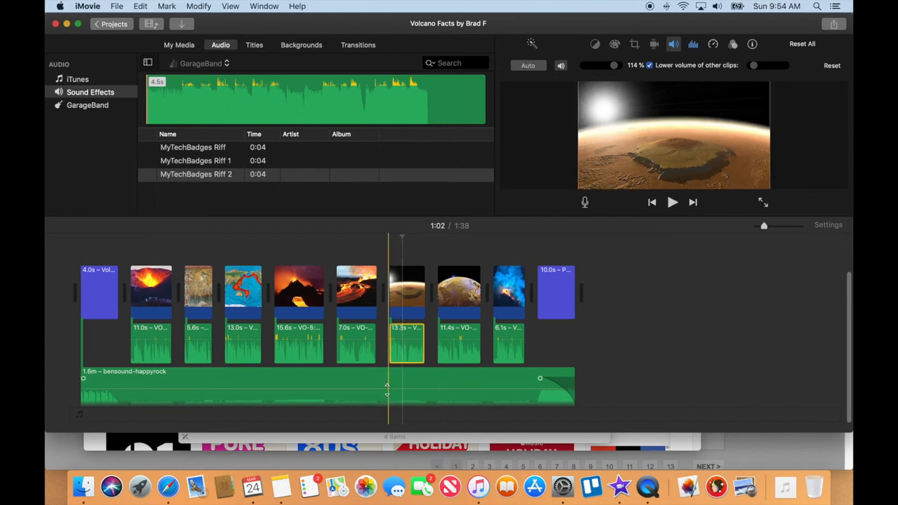
pyautogui.moveTo(387, 384); pyautogui.dragTo(387, 390)
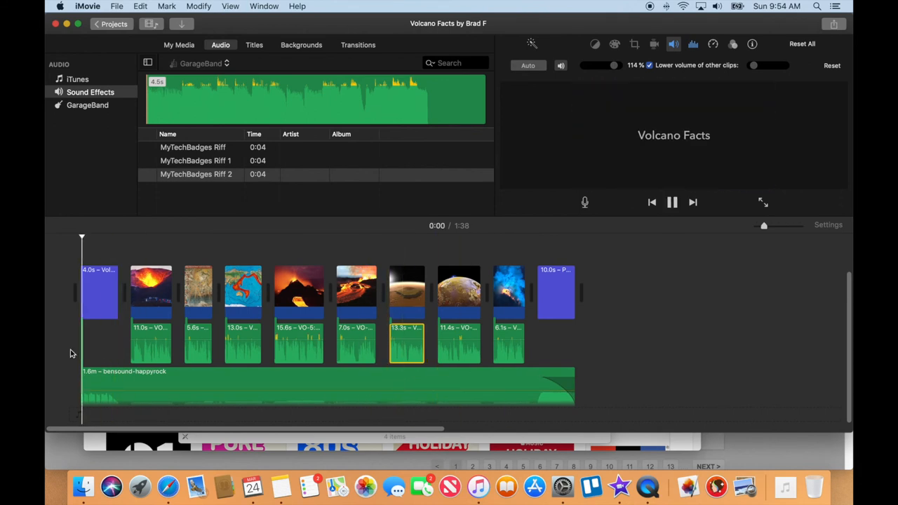
pyautogui.click(670, 202)
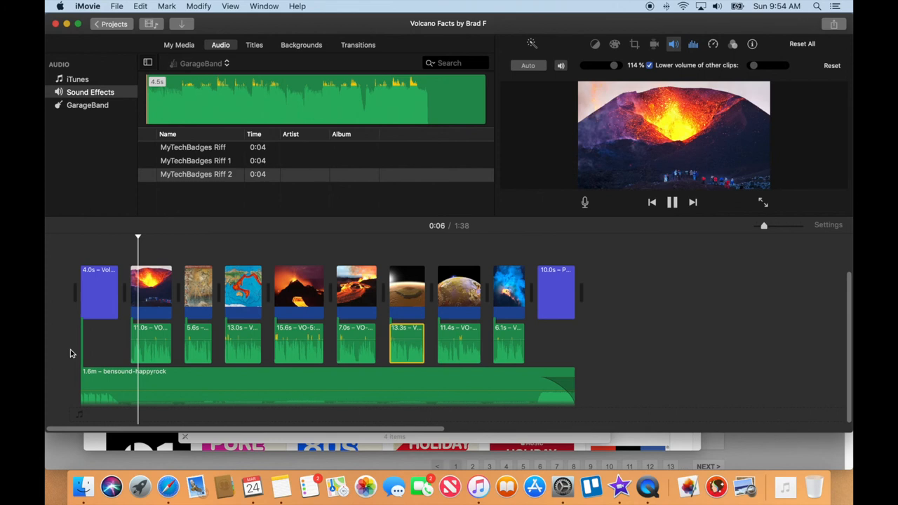
pyautogui.click(670, 202)
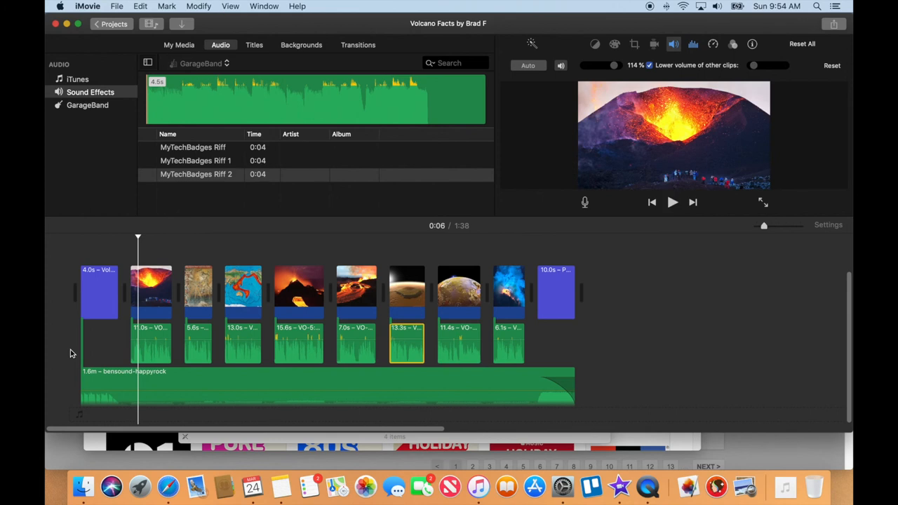